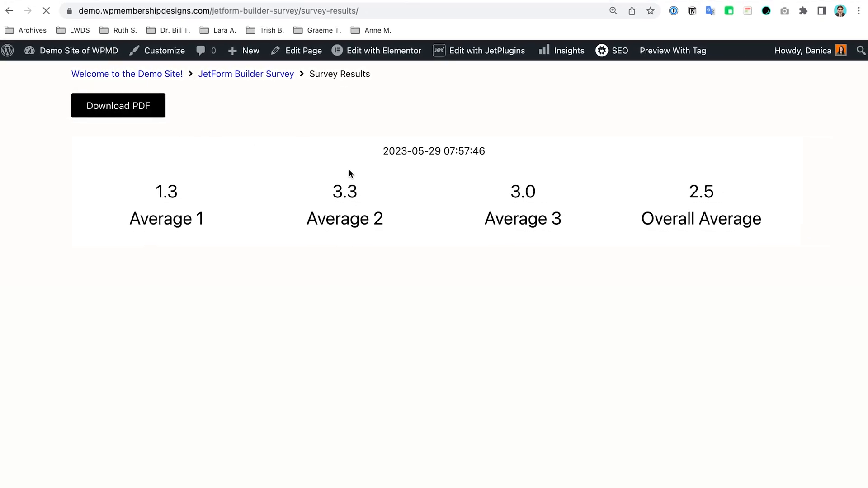
Download the survey results page as the survey-results PDF.
click(117, 105)
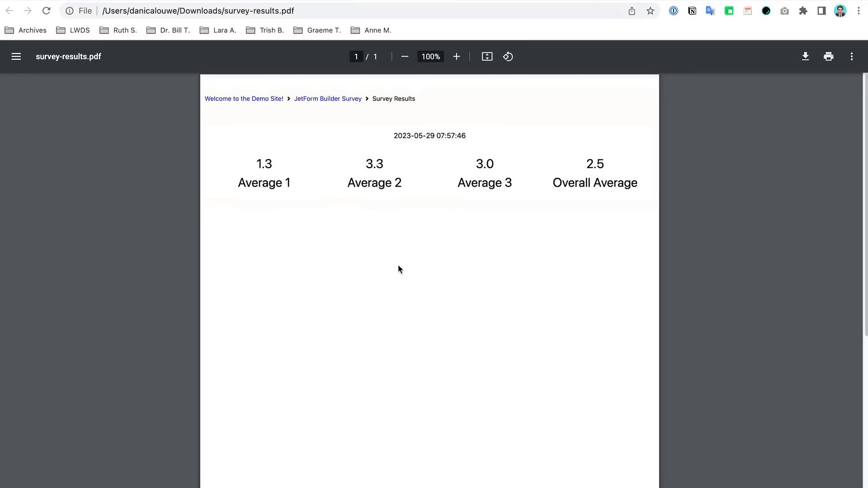
mouse_move(376, 104)
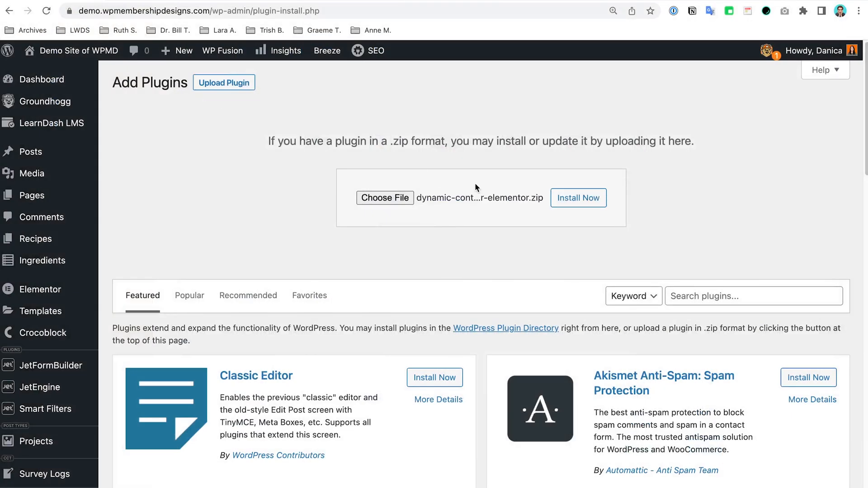
Install the uploaded dynamic-content-for-elementor.zip and activate the plugin.
click(578, 198)
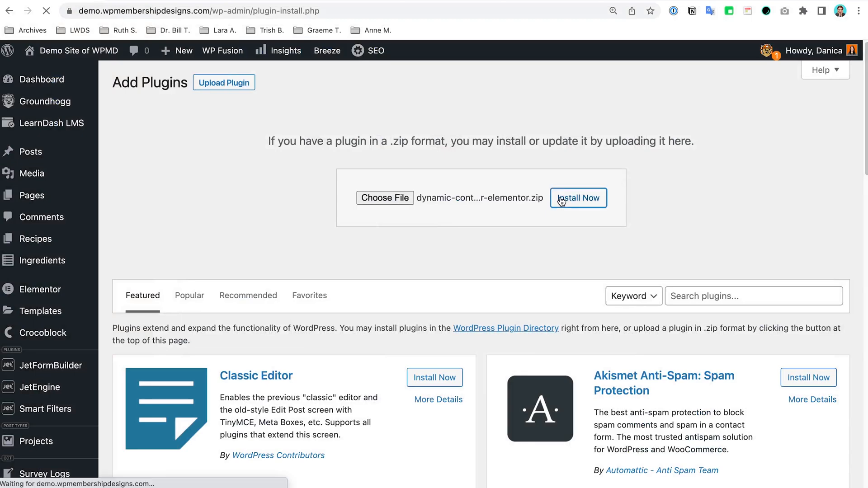
click(578, 198)
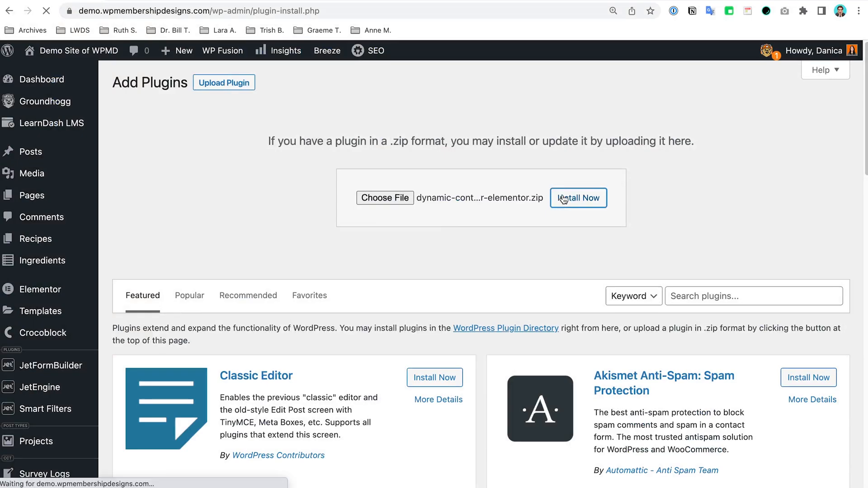
click(578, 198)
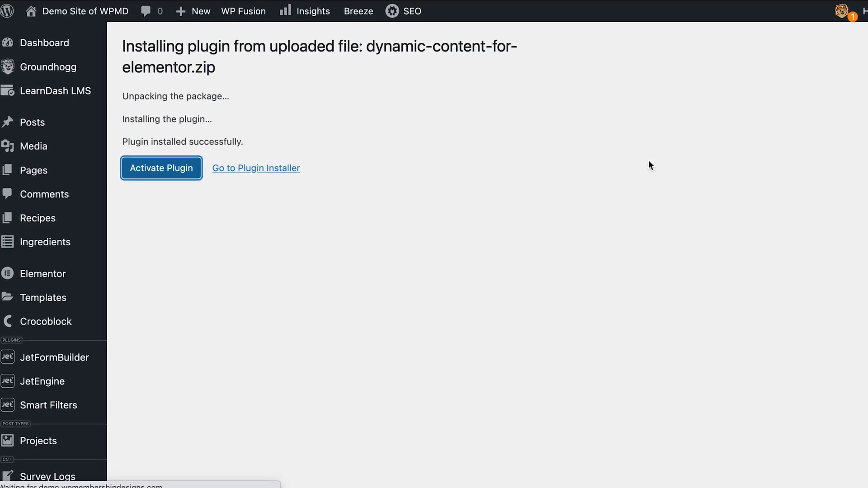
click(161, 168)
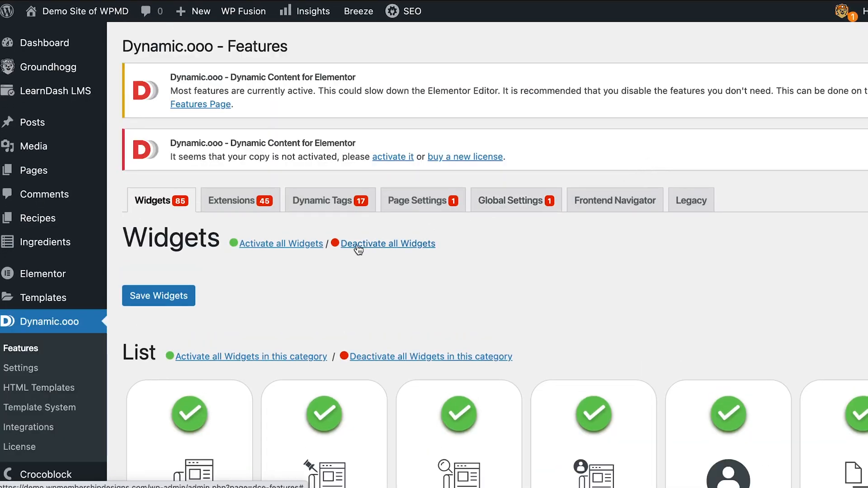
Deactivate all Dynamic.ooo widgets and filter the widget list for 'pdf'.
click(389, 243)
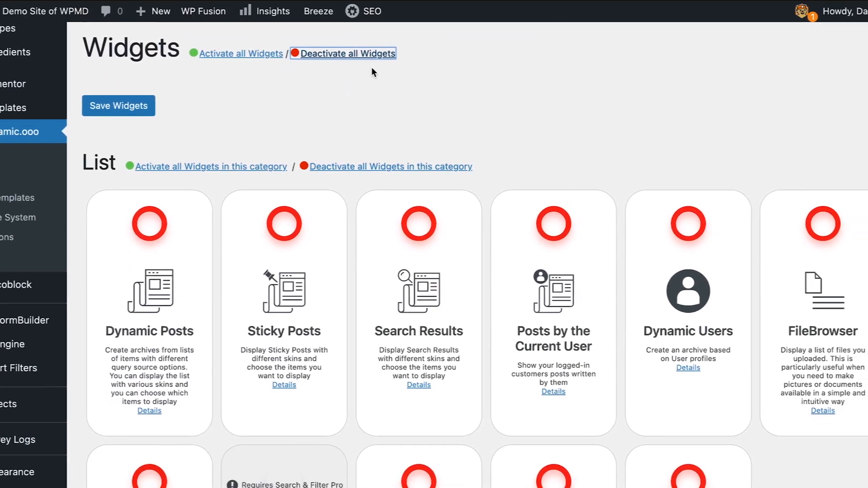
scroll(down, 3)
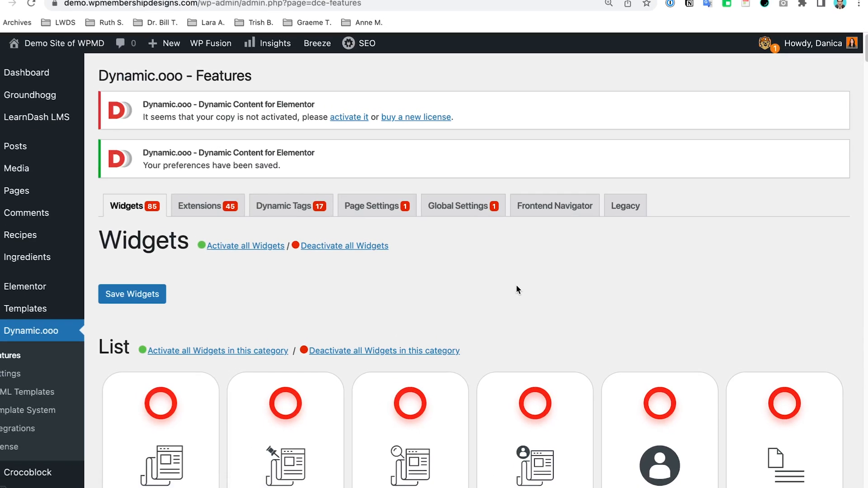
text(pdf)
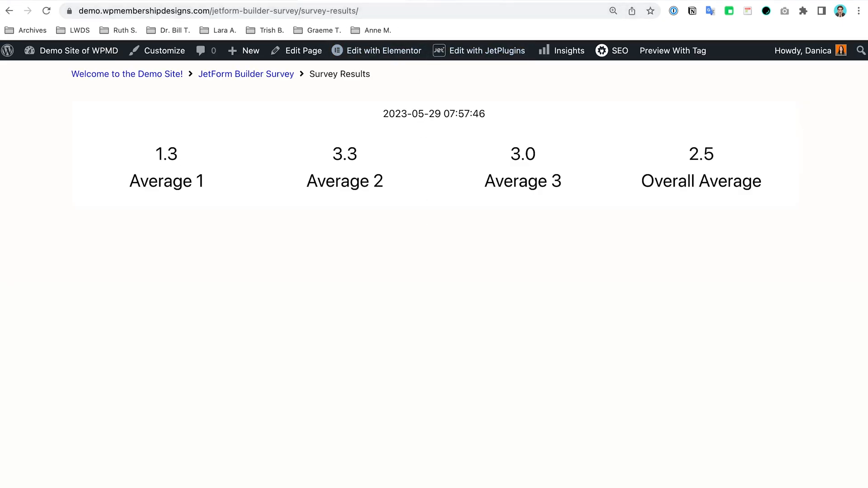
mouse_move(337, 3)
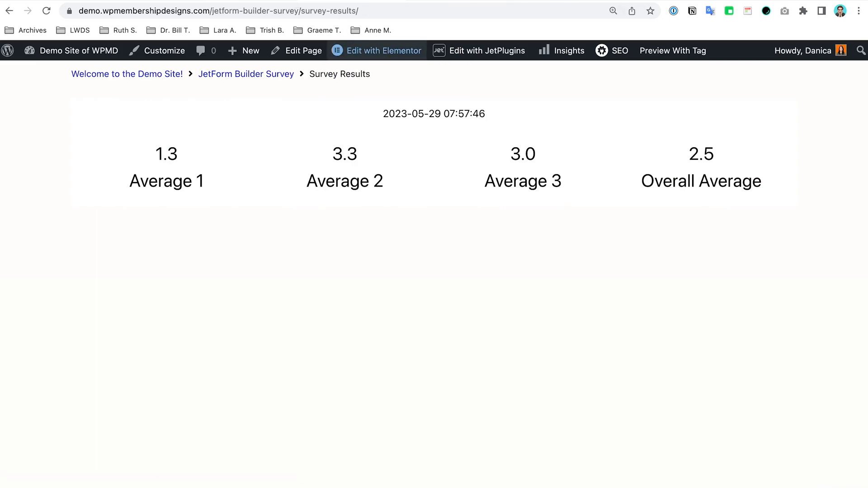
Edit the Survey Results page with Elementor from the admin bar.
click(383, 51)
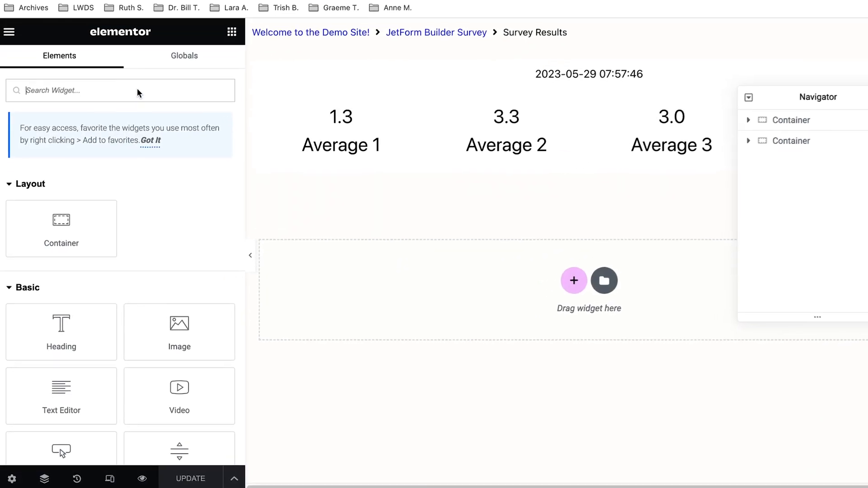
Find the PDF Button widget by searching 'pdf' and add it to the page.
text(pdf)
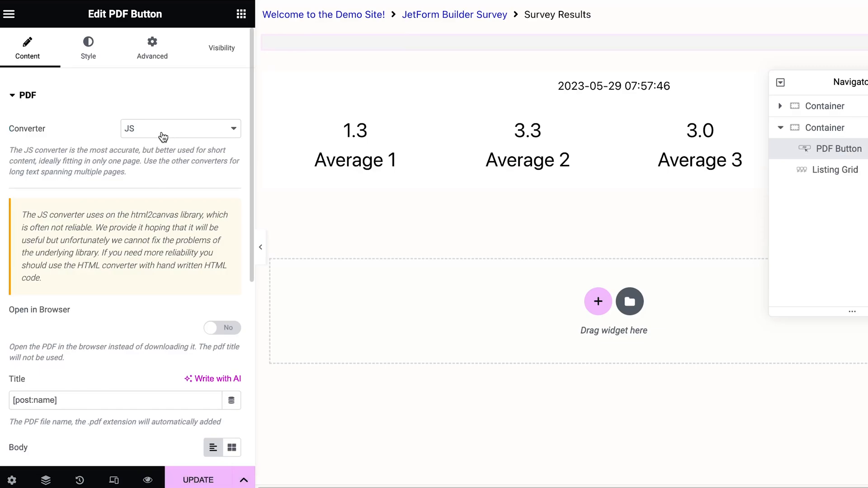
scroll(down, 3)
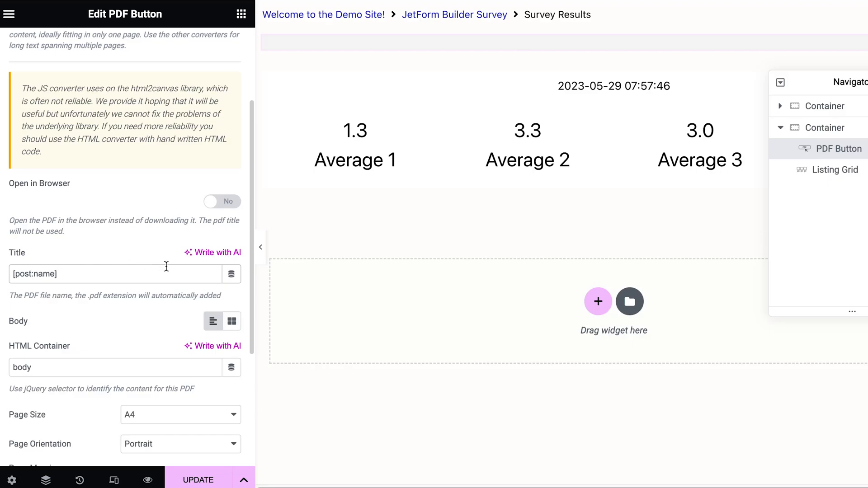
scroll(down, 3)
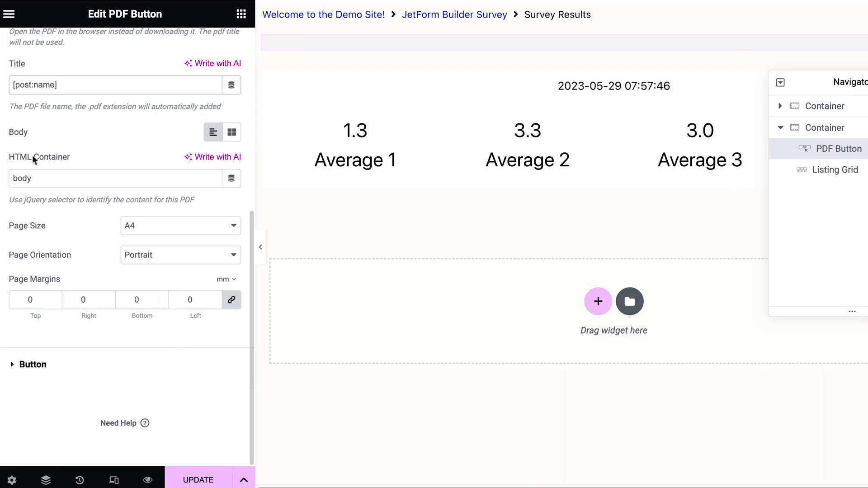
Set the PDF Button's HTML Container to #classID and select the Listing Grid.
double_click(21, 178)
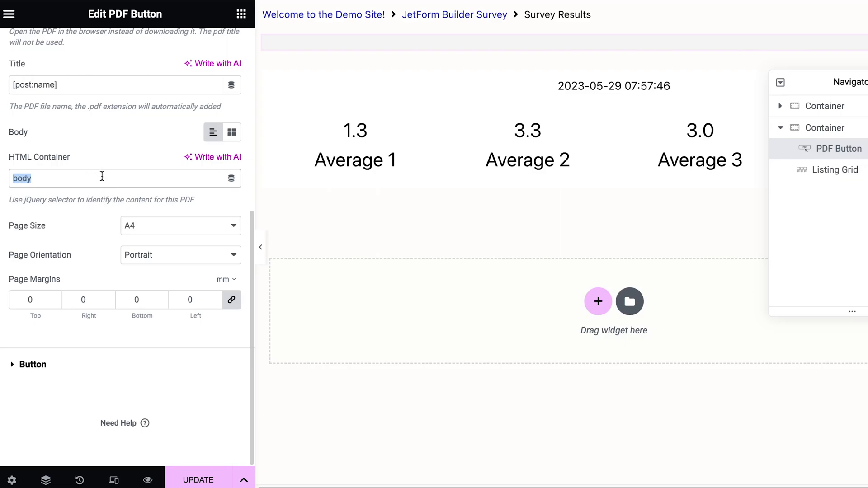
text(#classID)
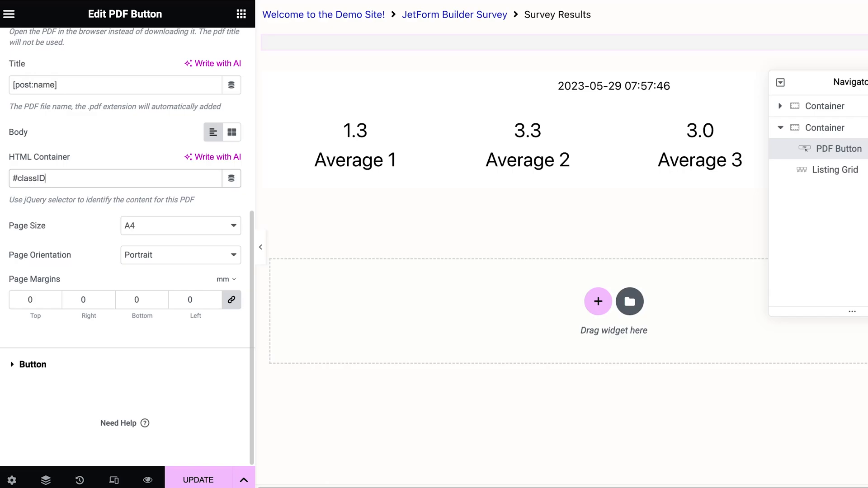
click(836, 169)
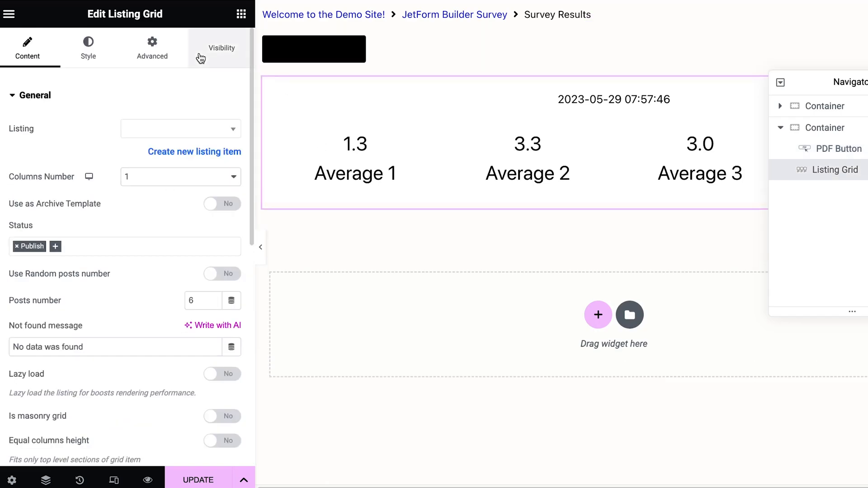
Change the PDF Button's HTML Container from #classID to body.
click(152, 48)
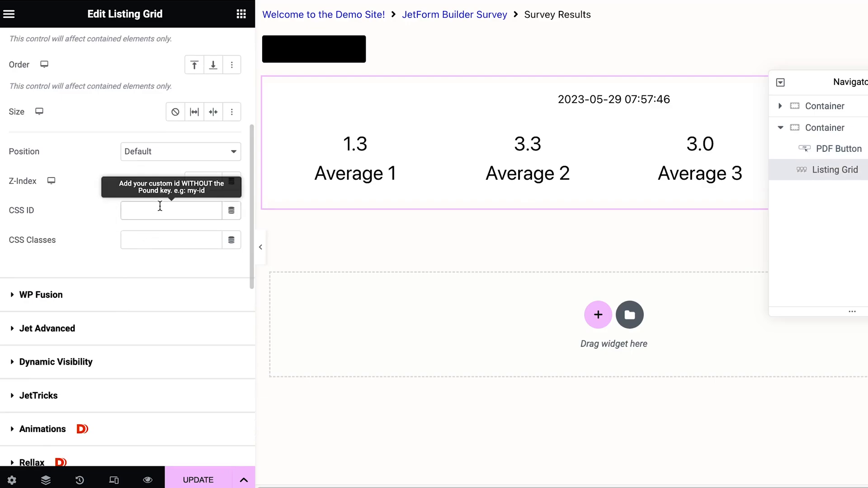
text(class)
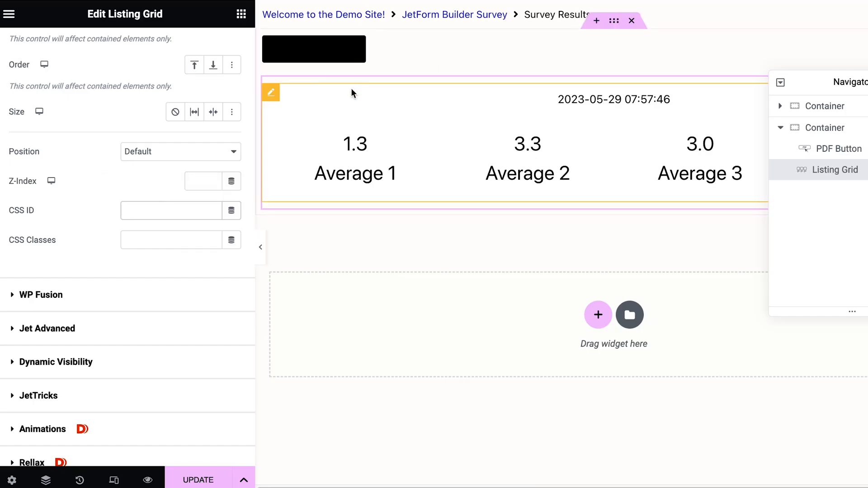
click(838, 148)
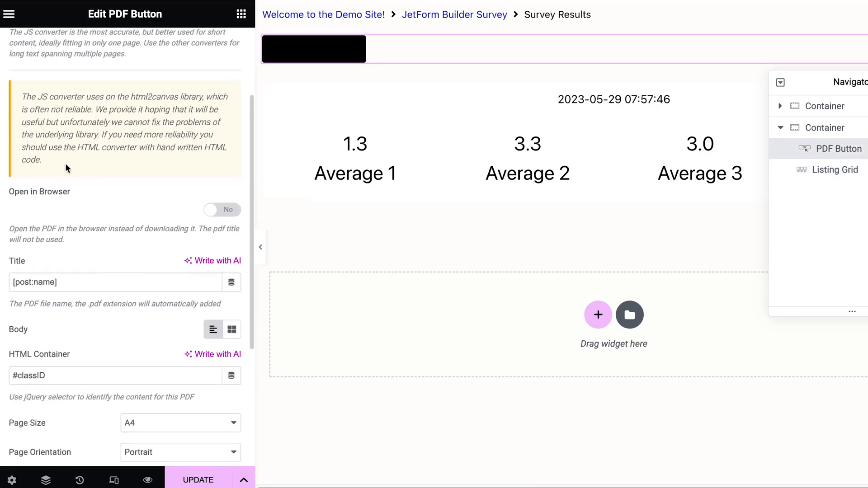
text(body)
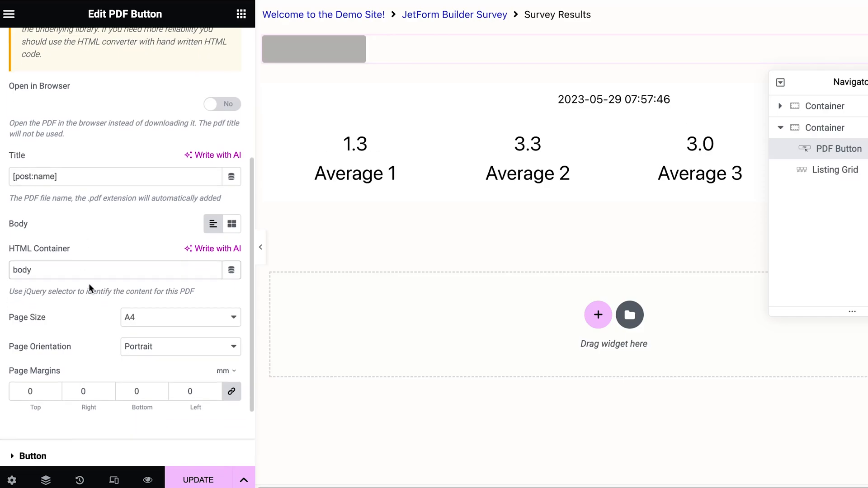
click(115, 262)
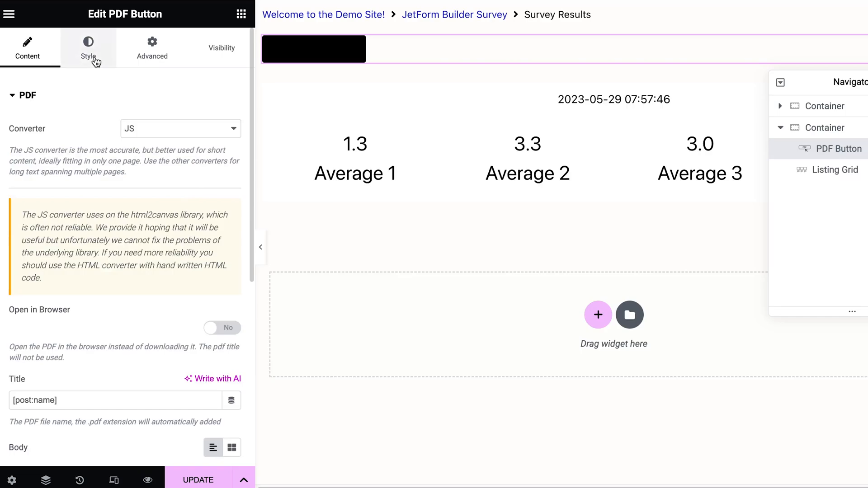
Review the PDF button's Style and Typography settings.
click(88, 49)
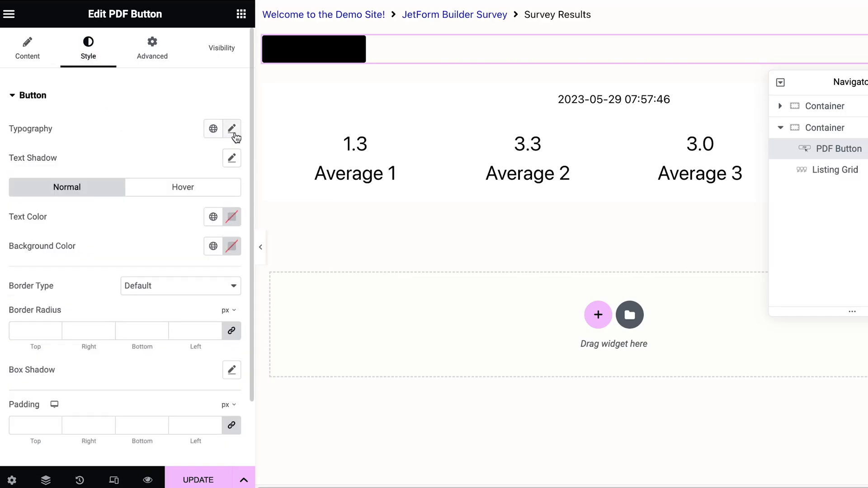
click(233, 216)
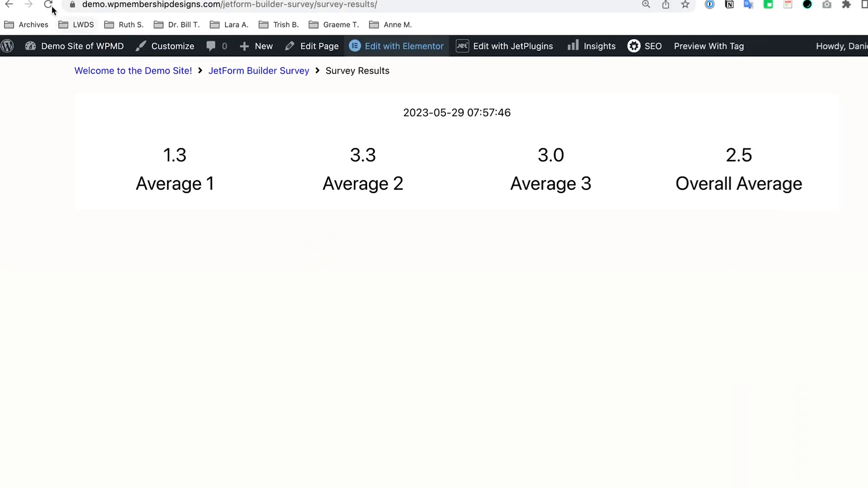
Reload the live page, download survey-results.pdf and view it in Chrome.
click(49, 4)
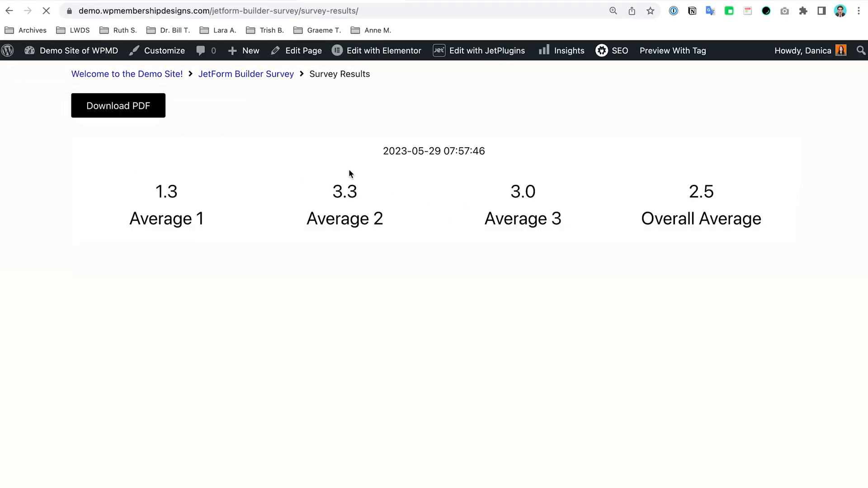
click(117, 105)
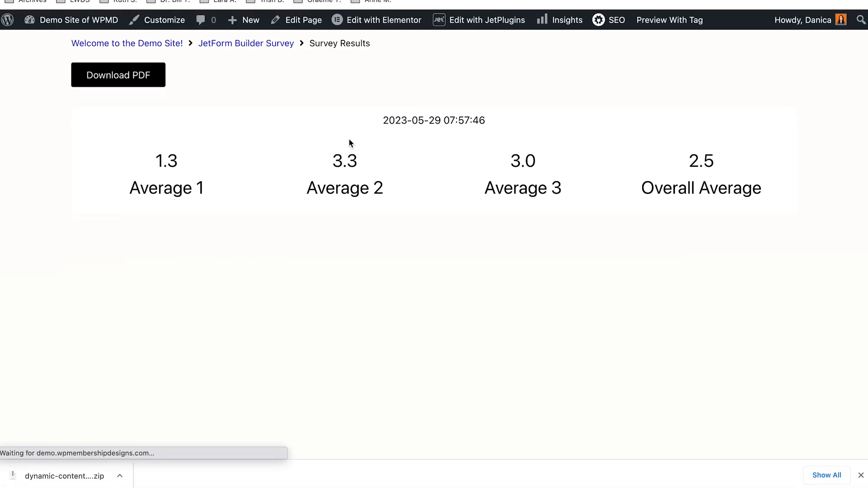
click(118, 75)
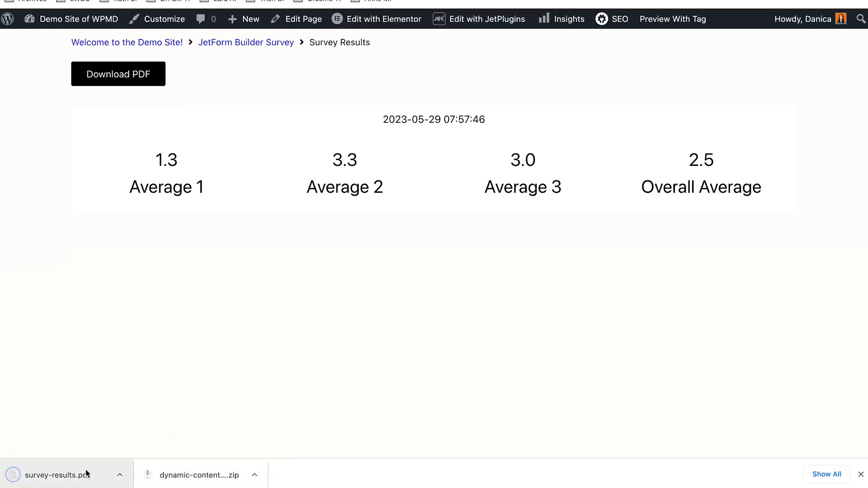
click(53, 475)
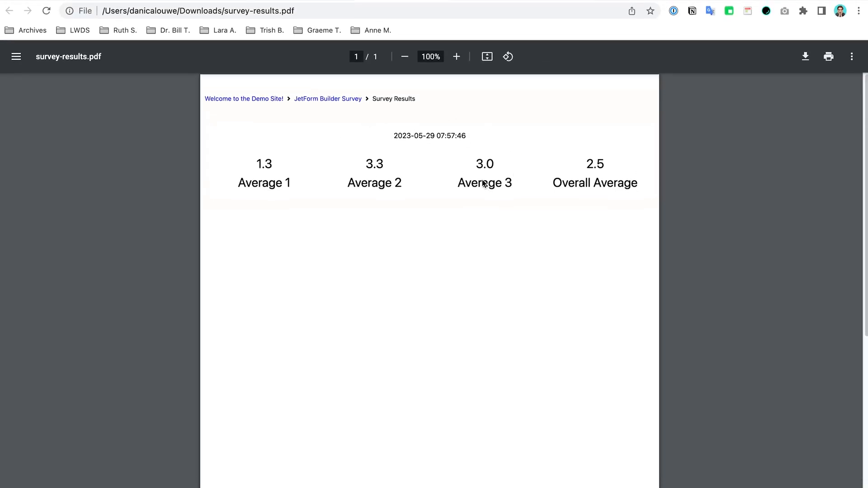
mouse_move(349, 192)
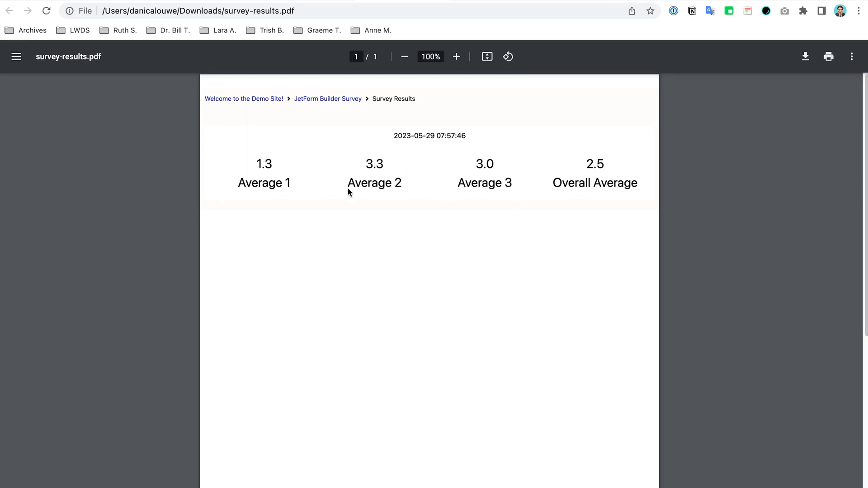
mouse_move(377, 106)
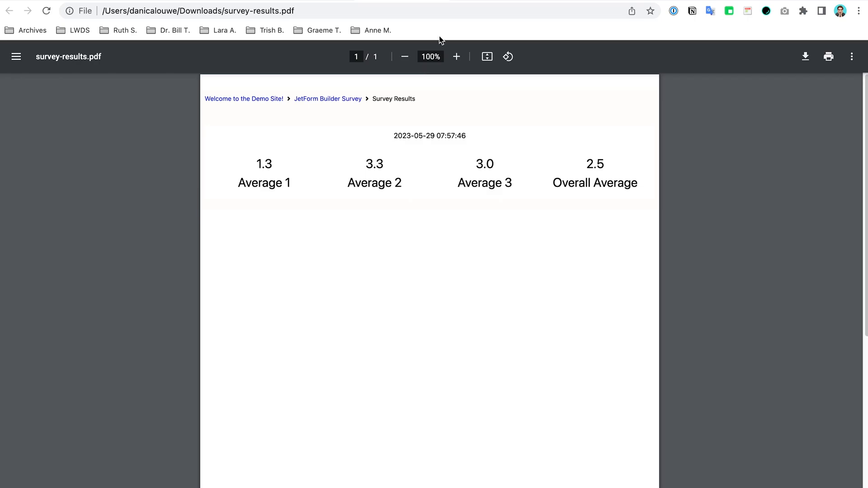
mouse_move(460, 30)
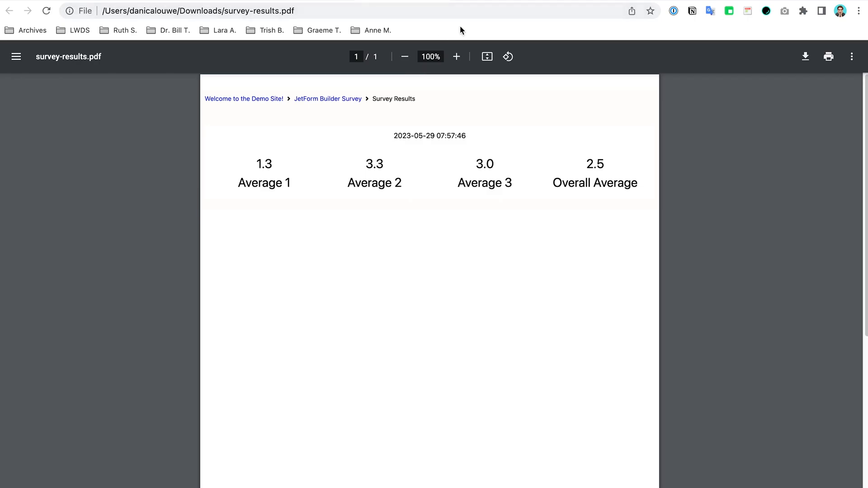
mouse_move(412, 107)
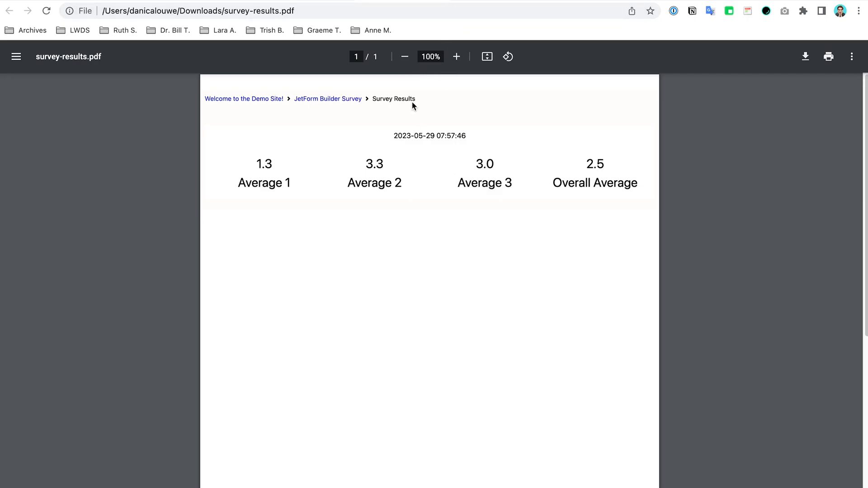
mouse_move(411, 108)
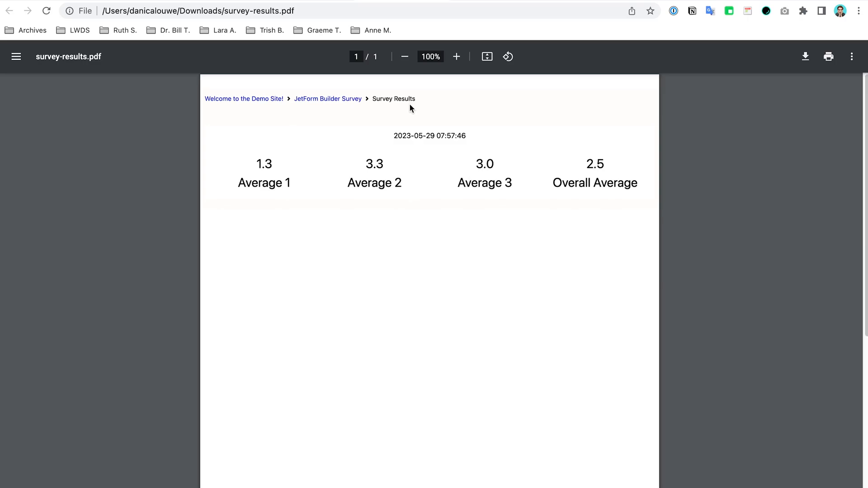
mouse_move(411, 115)
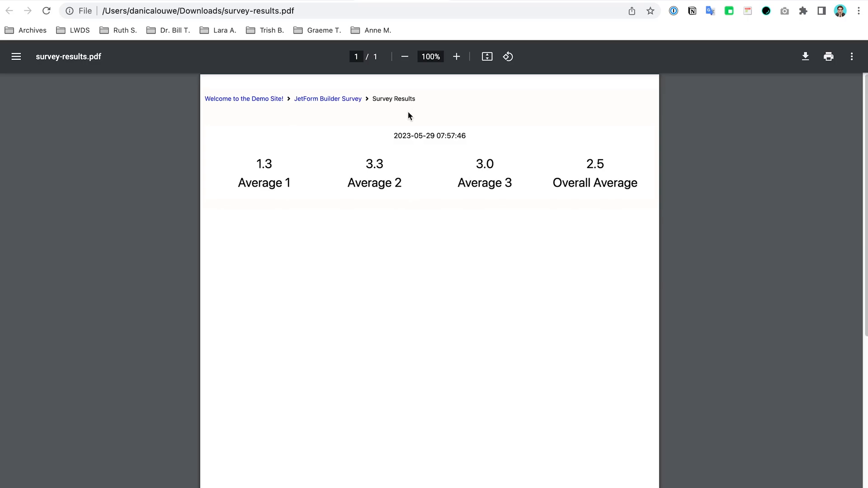
mouse_move(410, 120)
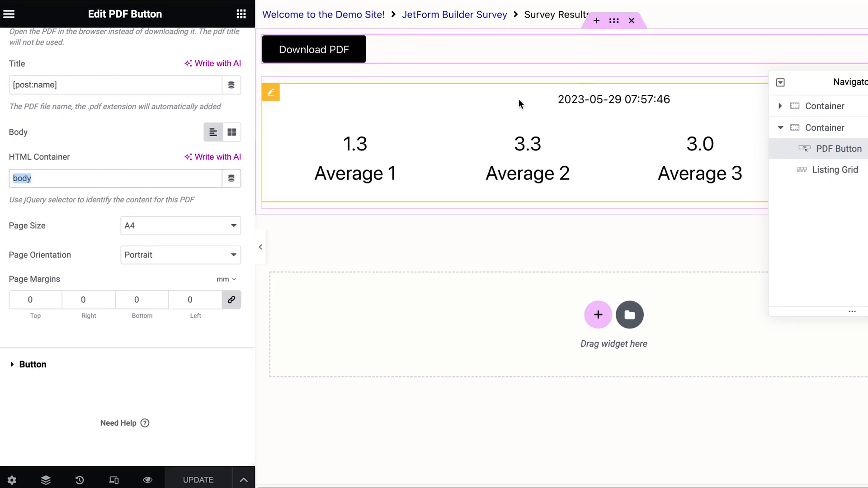
Select the container holding the PDF Button and Listing Grid in the Navigator.
click(835, 169)
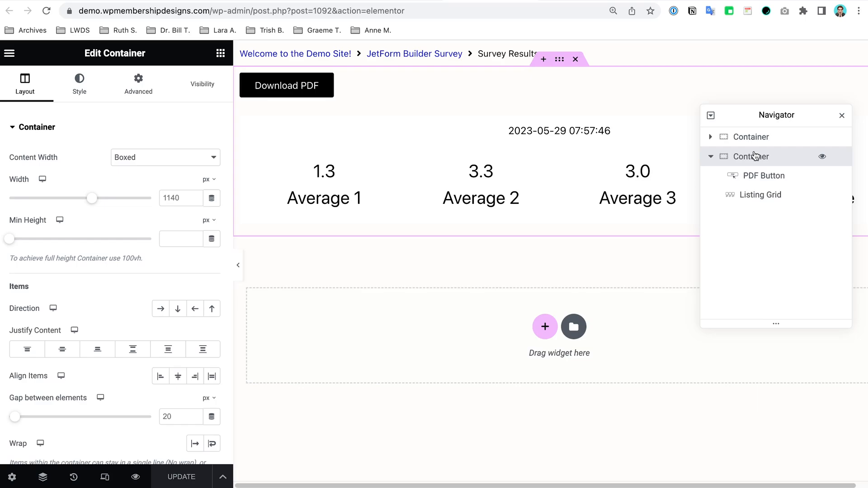
Go to the container's Advanced settings and focus the CSS ID field.
click(138, 83)
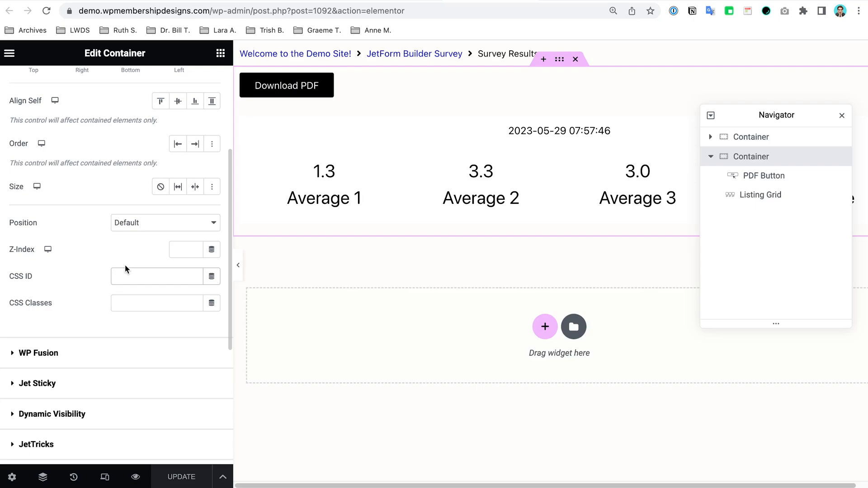
click(157, 276)
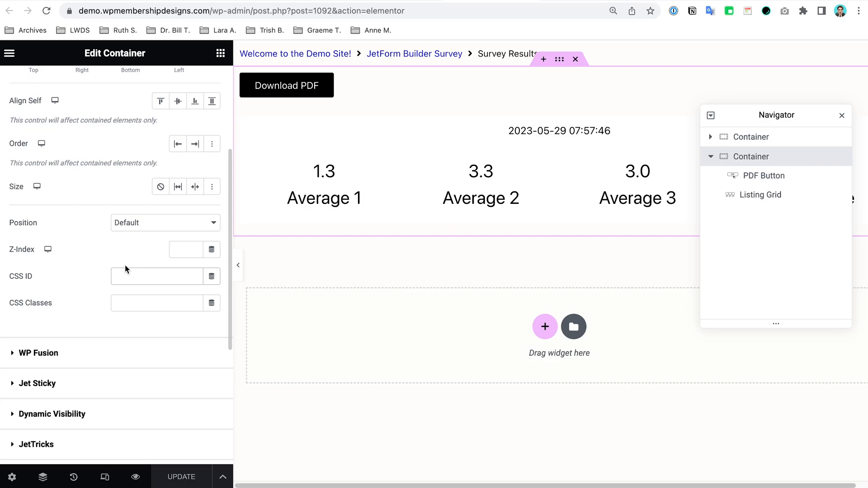
click(156, 277)
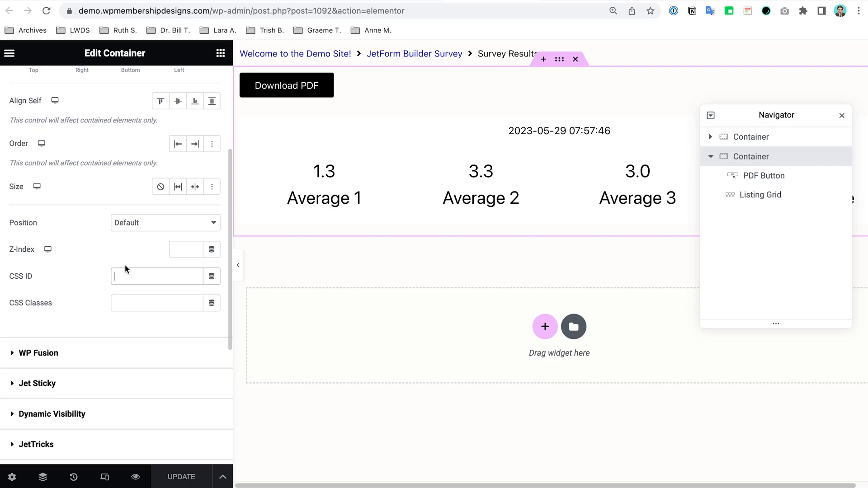